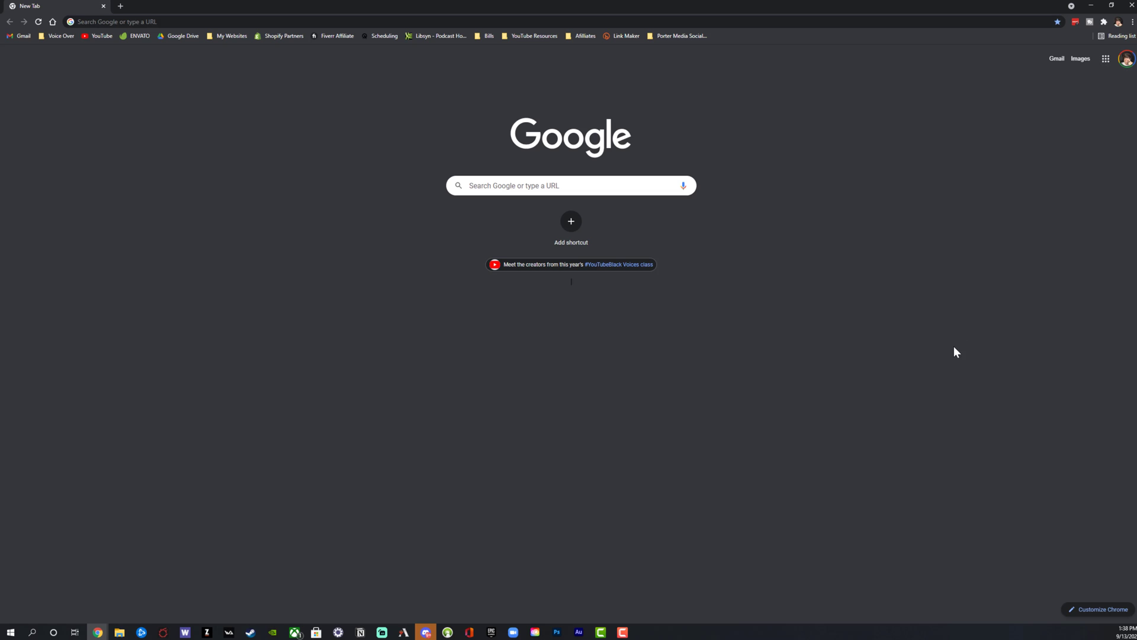
pyautogui.moveTo(766, 147)
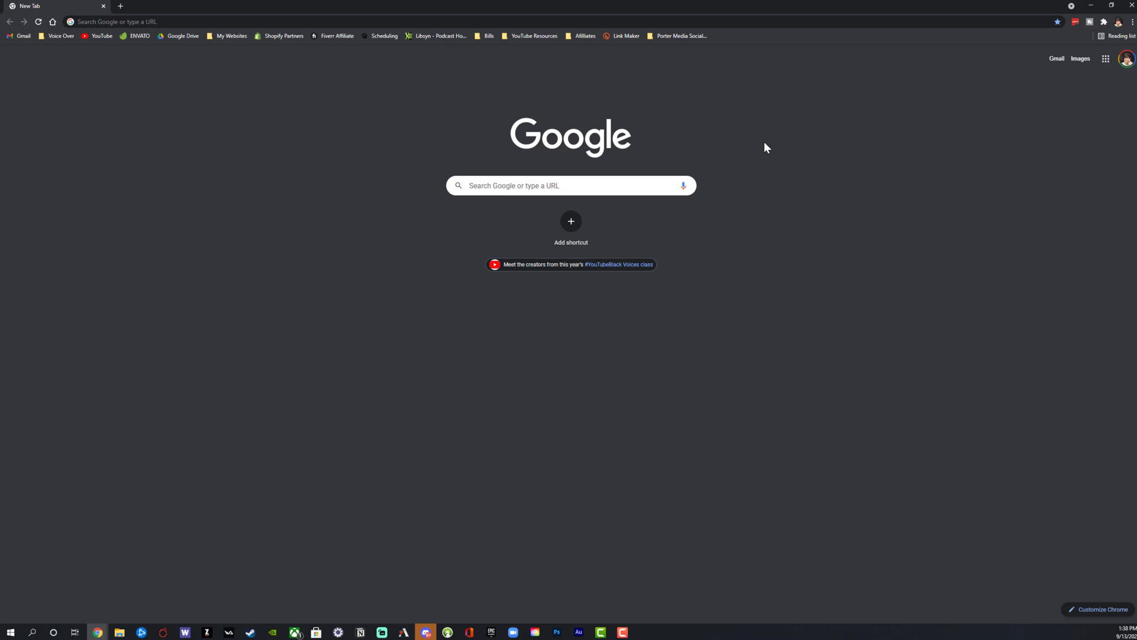
pyautogui.moveTo(288, 324)
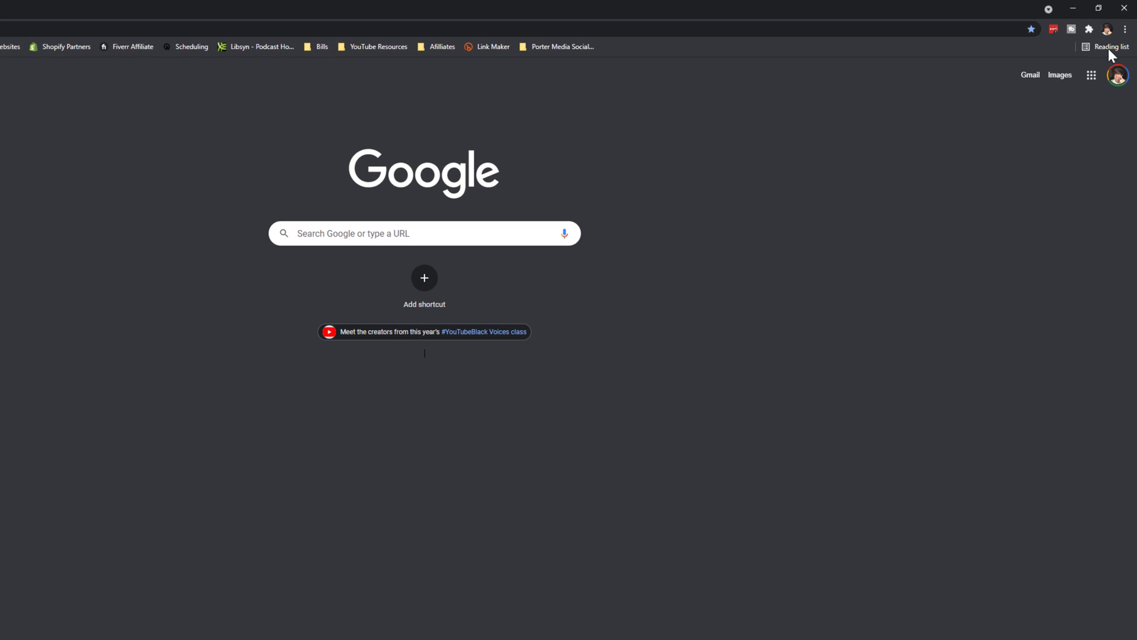
# Step: Open Chrome's three-dot main menu from the new tab page
pyautogui.click(1126, 28)
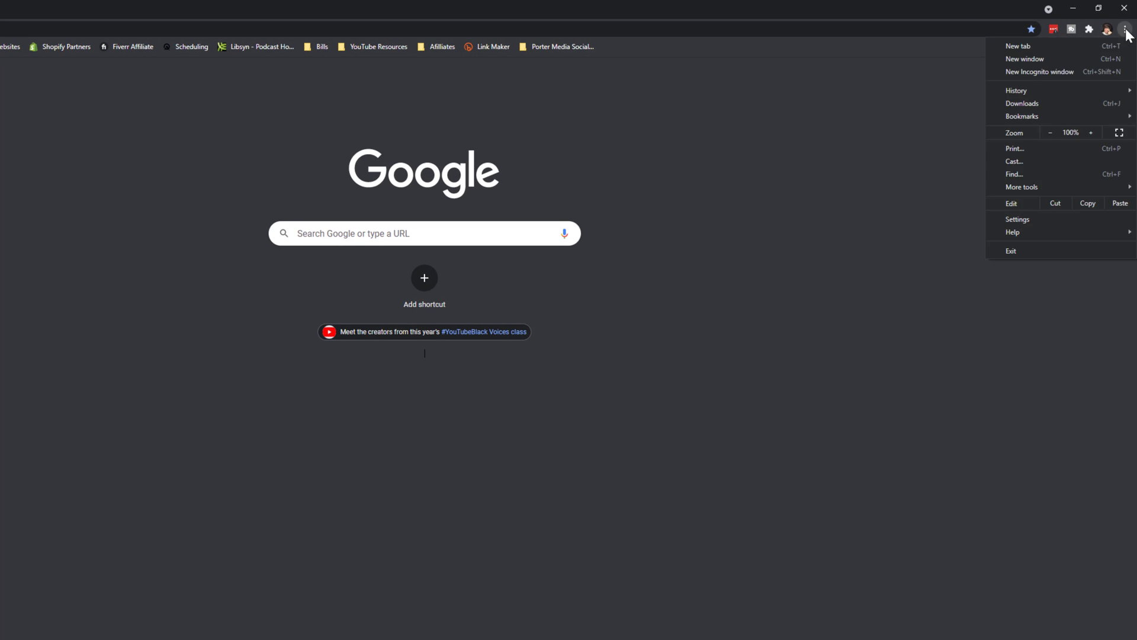
pyautogui.moveTo(1018, 219)
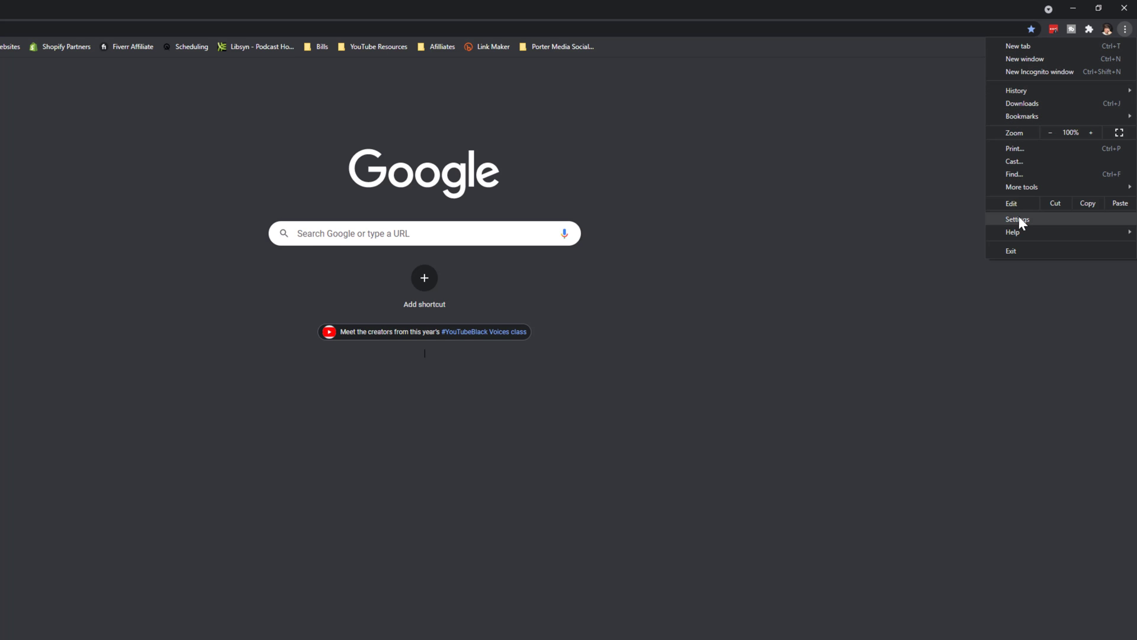
# Step: Go to Chrome Settings from the main menu
pyautogui.click(1016, 219)
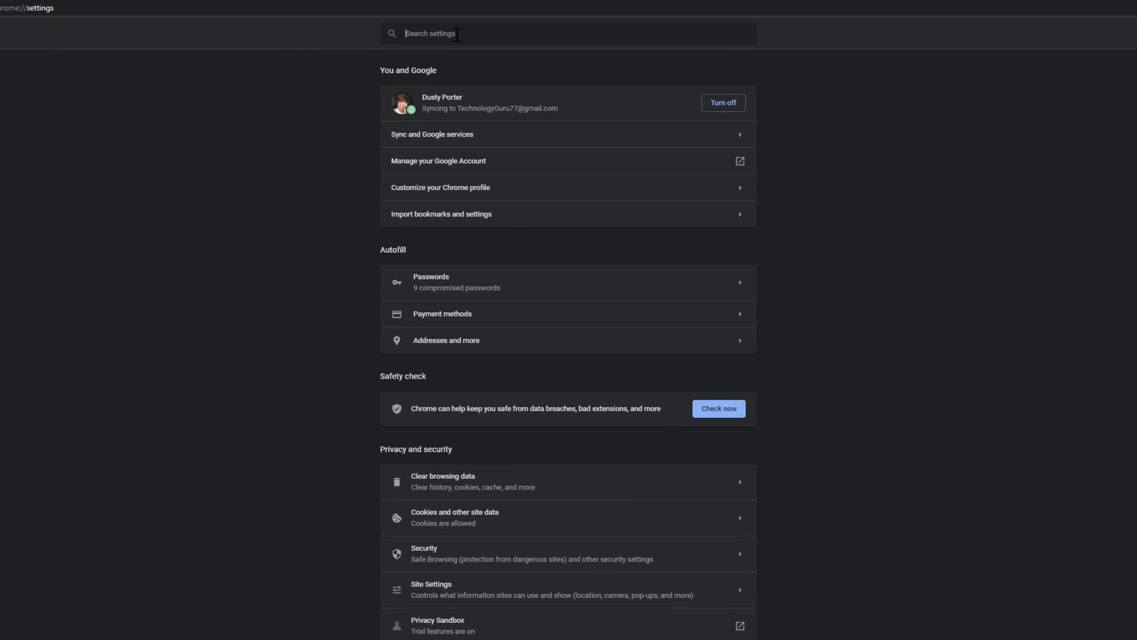
pyautogui.moveTo(489, 140)
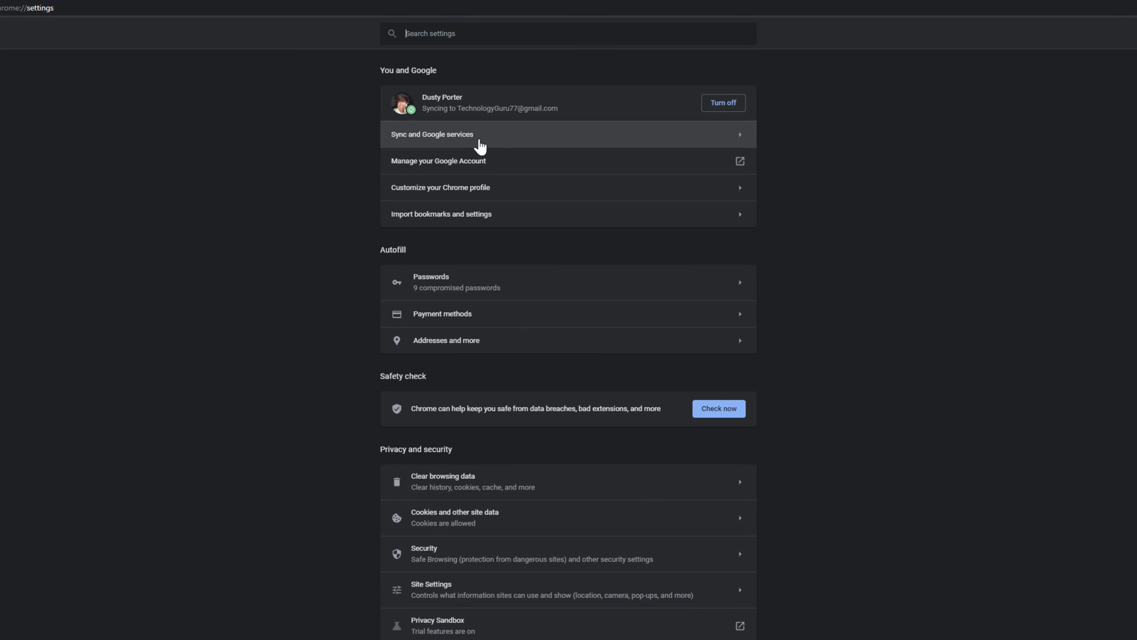
pyautogui.moveTo(496, 215)
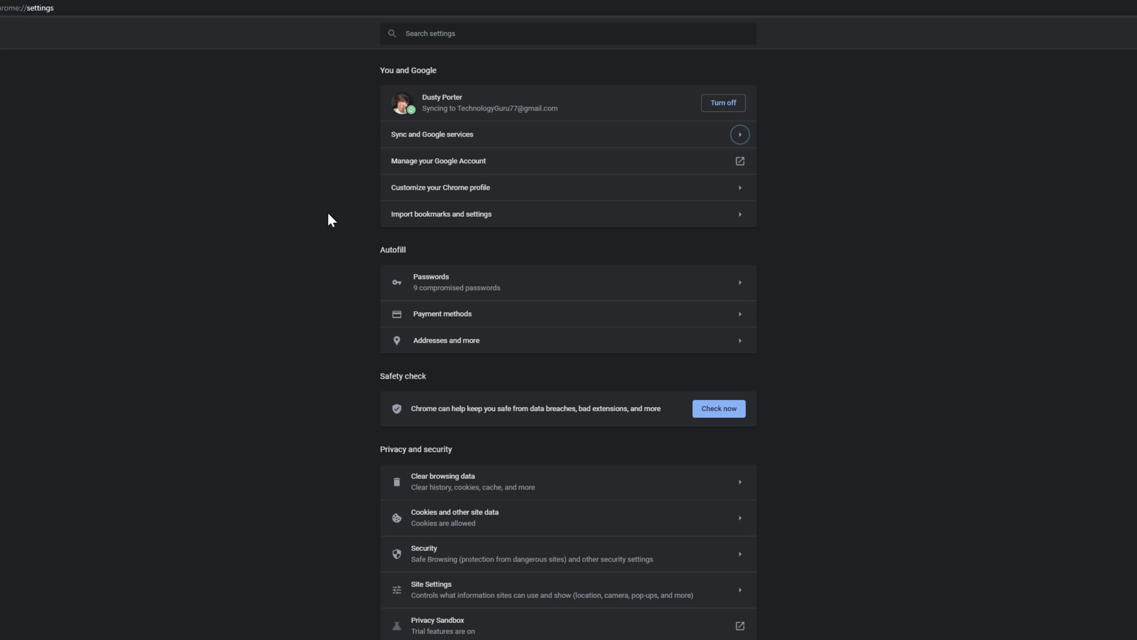
pyautogui.moveTo(405, 139)
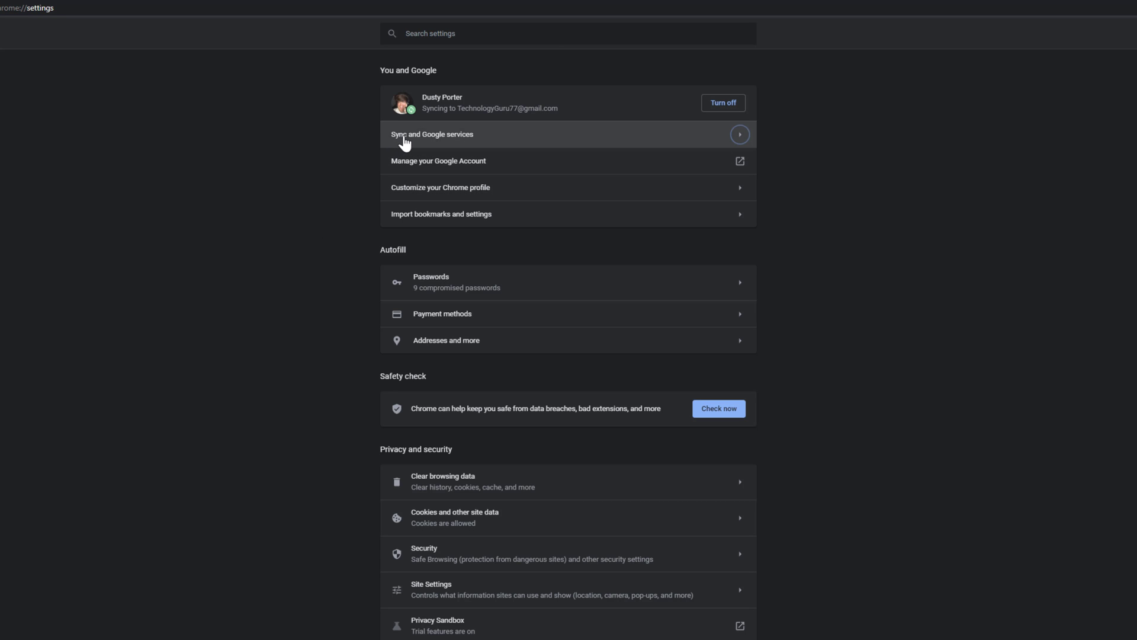
# Step: Open Sync and Google services under You and Google
pyautogui.click(432, 134)
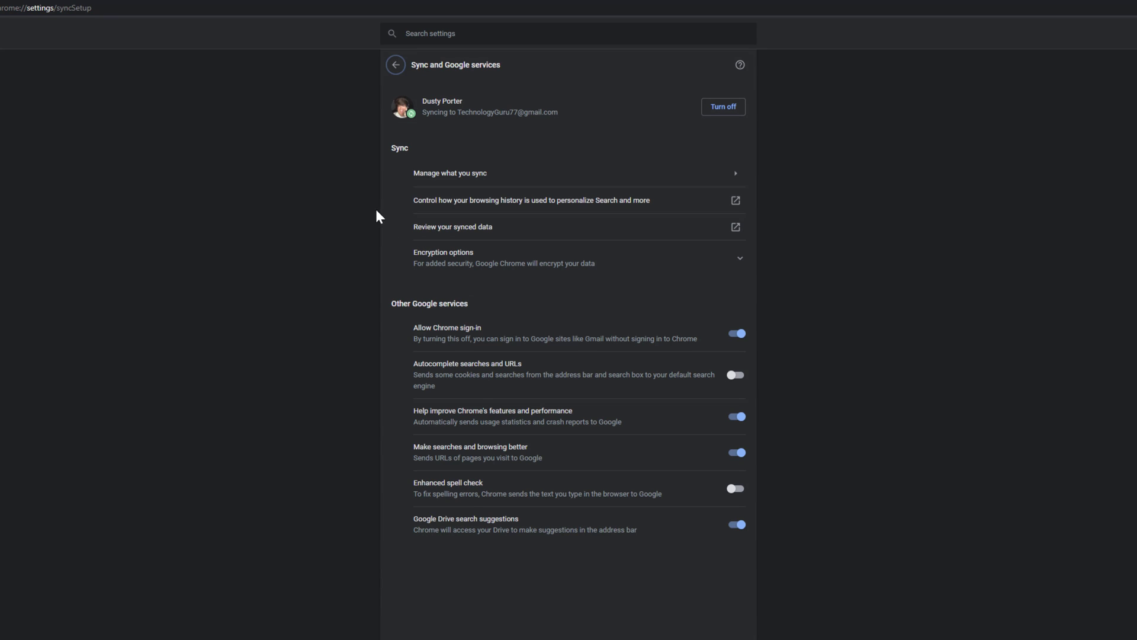
pyautogui.moveTo(395, 311)
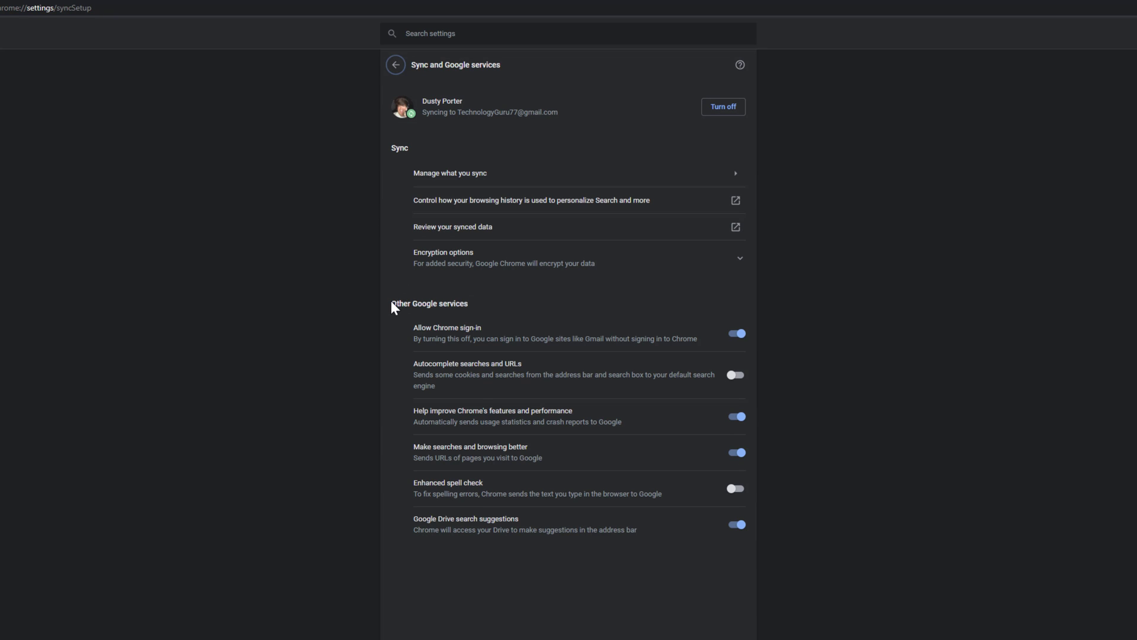
pyautogui.moveTo(533, 391)
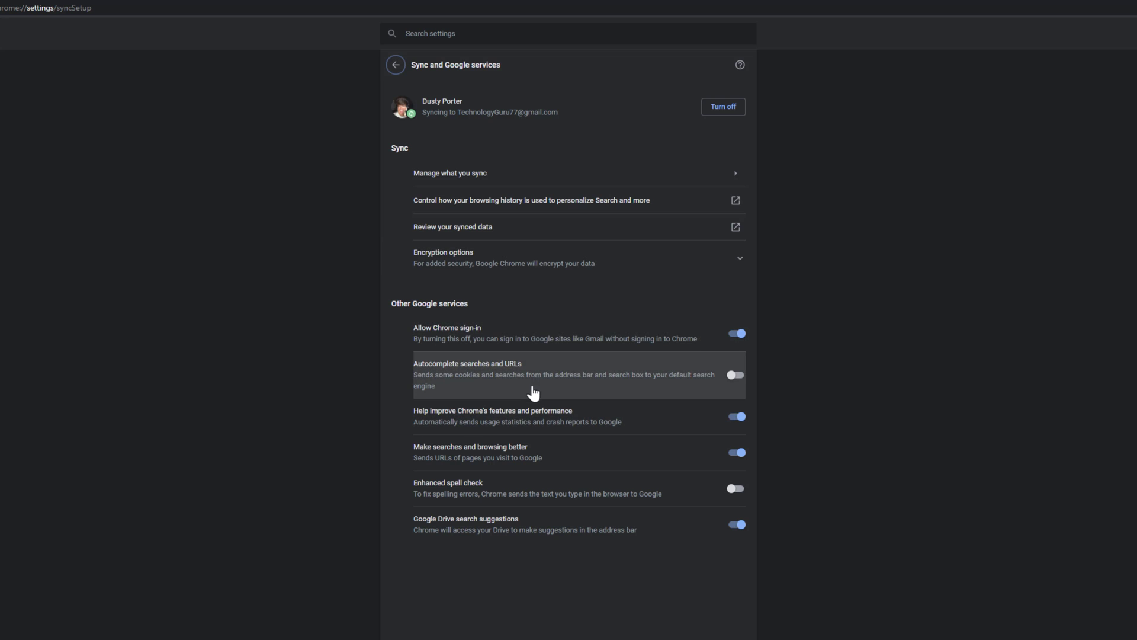
pyautogui.moveTo(493, 343)
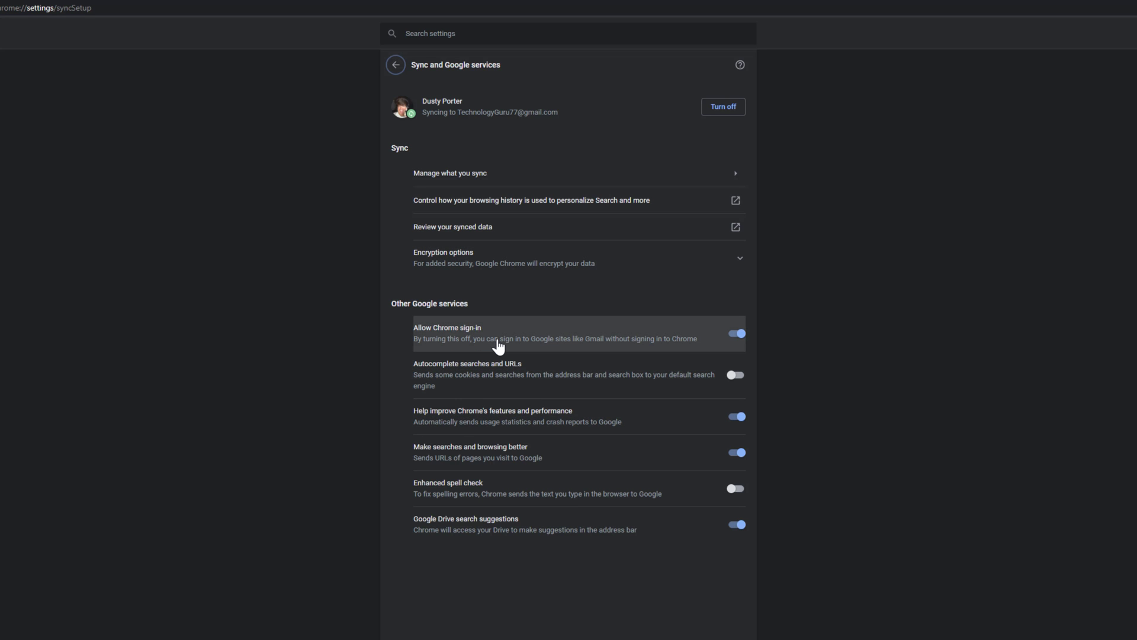
pyautogui.moveTo(702, 365)
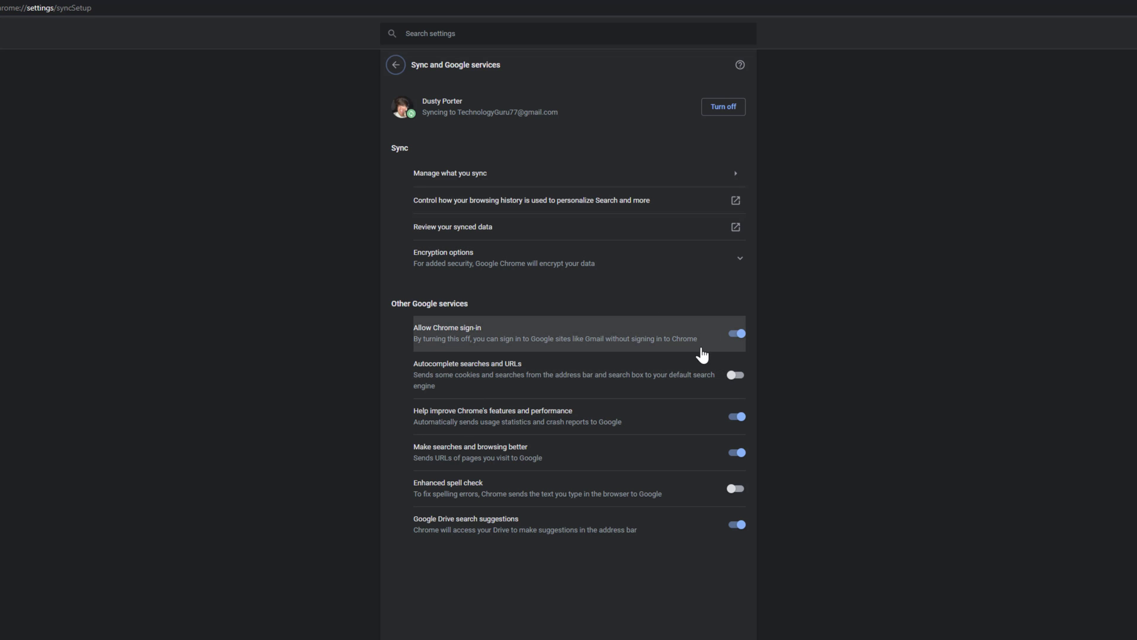
pyautogui.moveTo(422, 343)
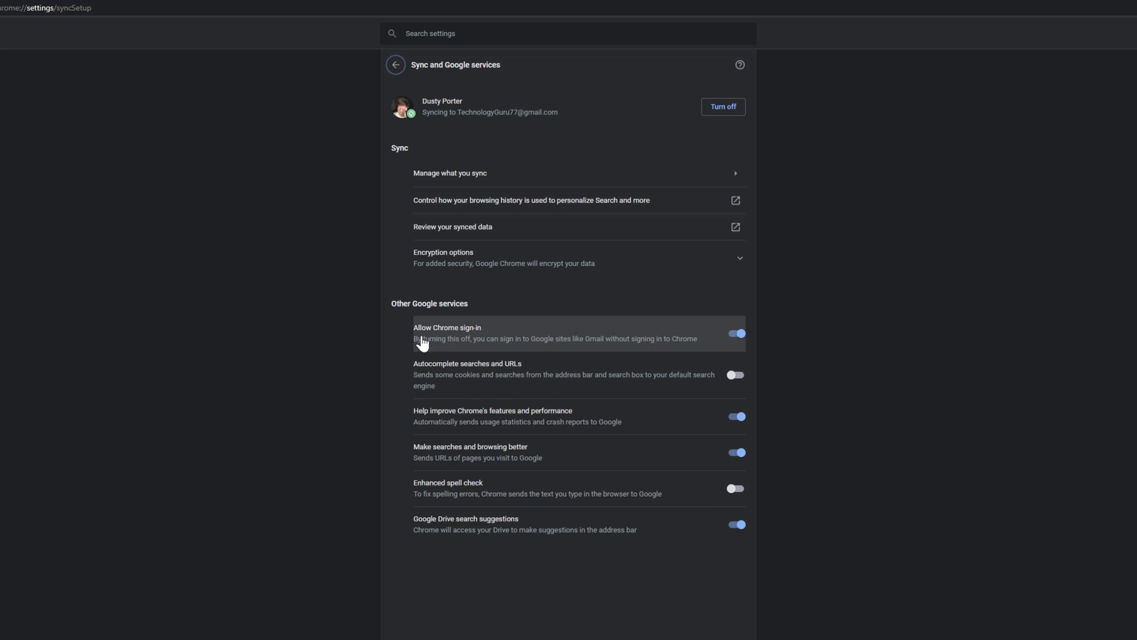
pyautogui.moveTo(494, 305)
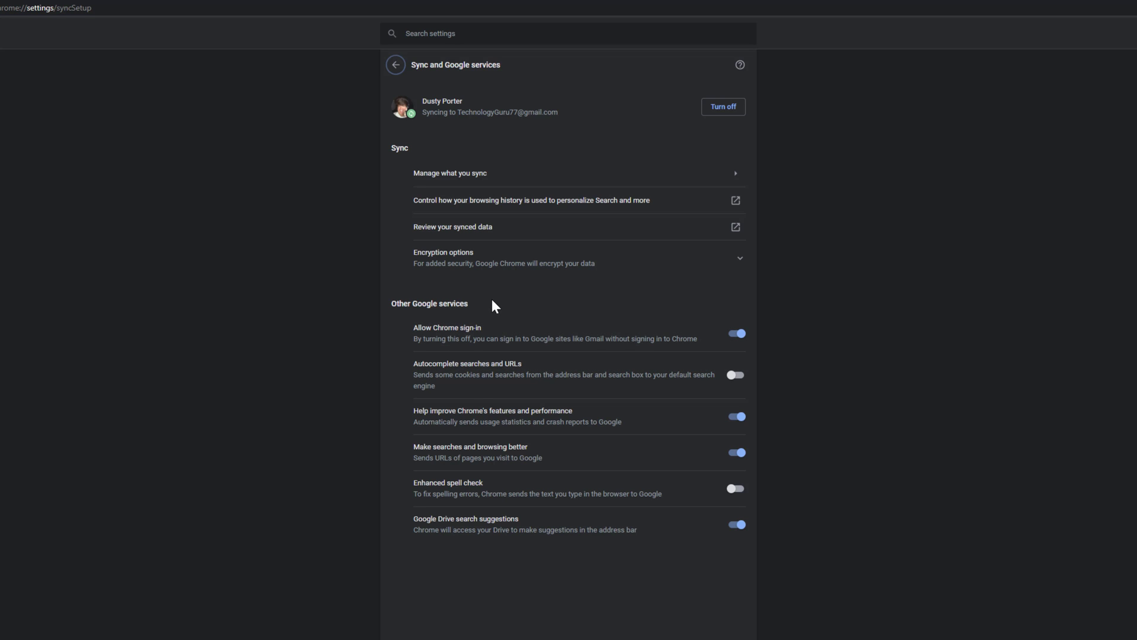
pyautogui.moveTo(555, 308)
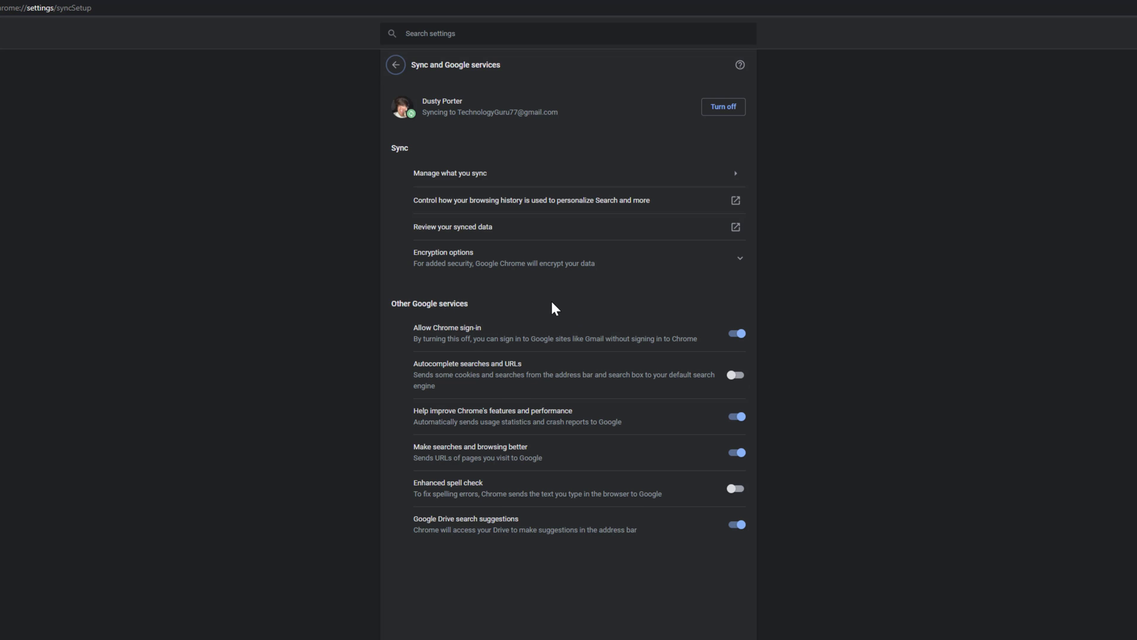
# Step: Turn off Allow Chrome sign-in and confirm turning off sync and personalization
pyautogui.click(722, 107)
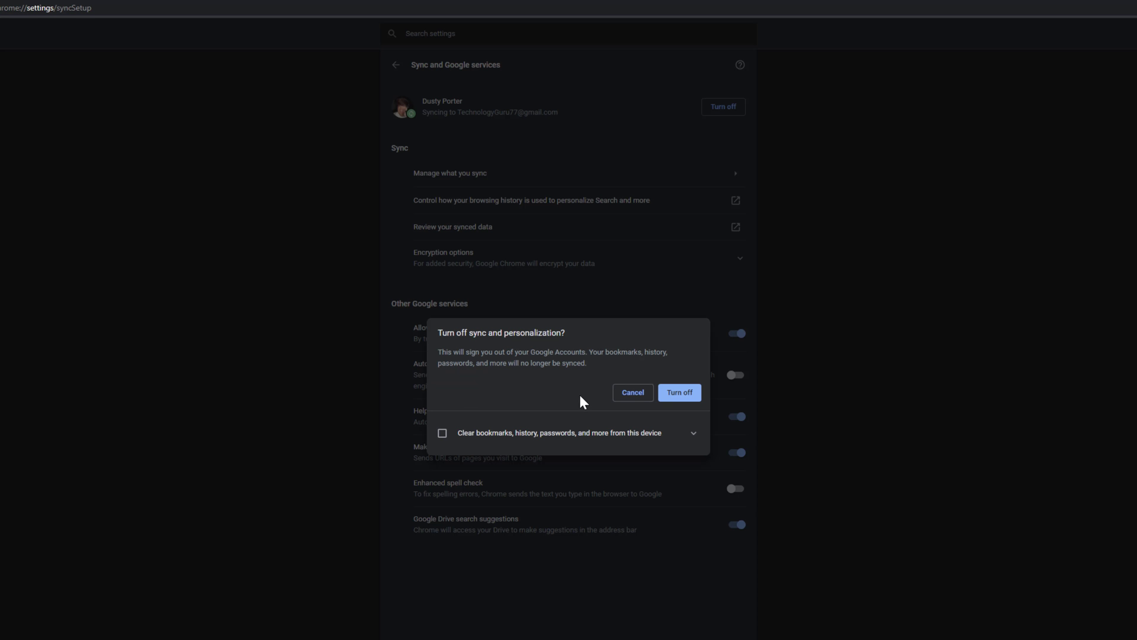
pyautogui.moveTo(418, 462)
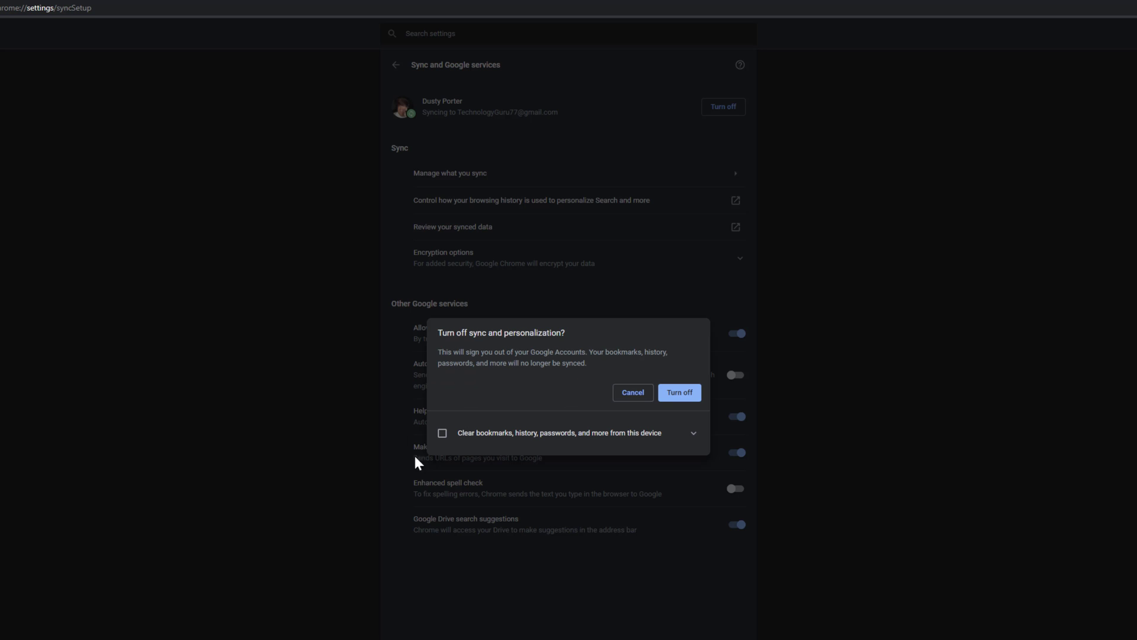
pyautogui.moveTo(614, 392)
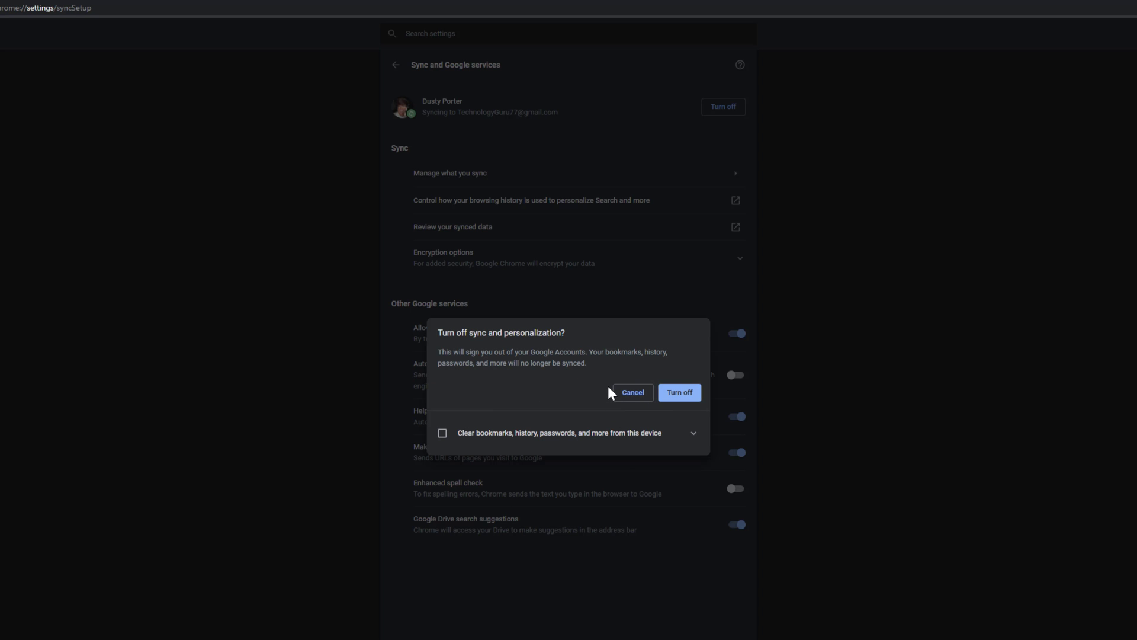
pyautogui.moveTo(602, 384)
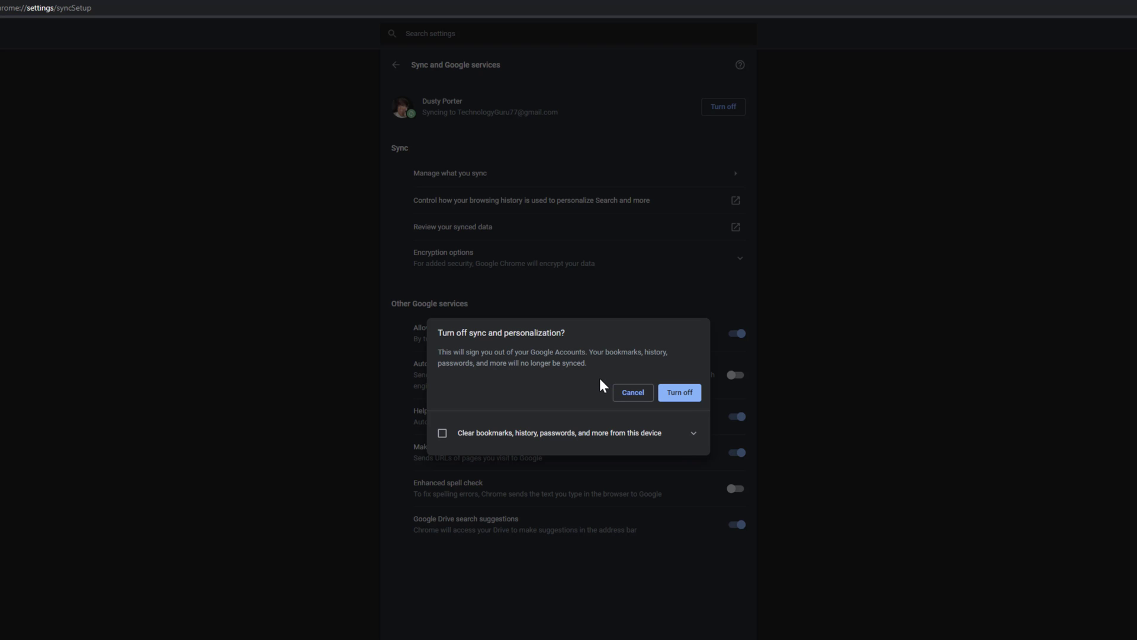
pyautogui.moveTo(594, 383)
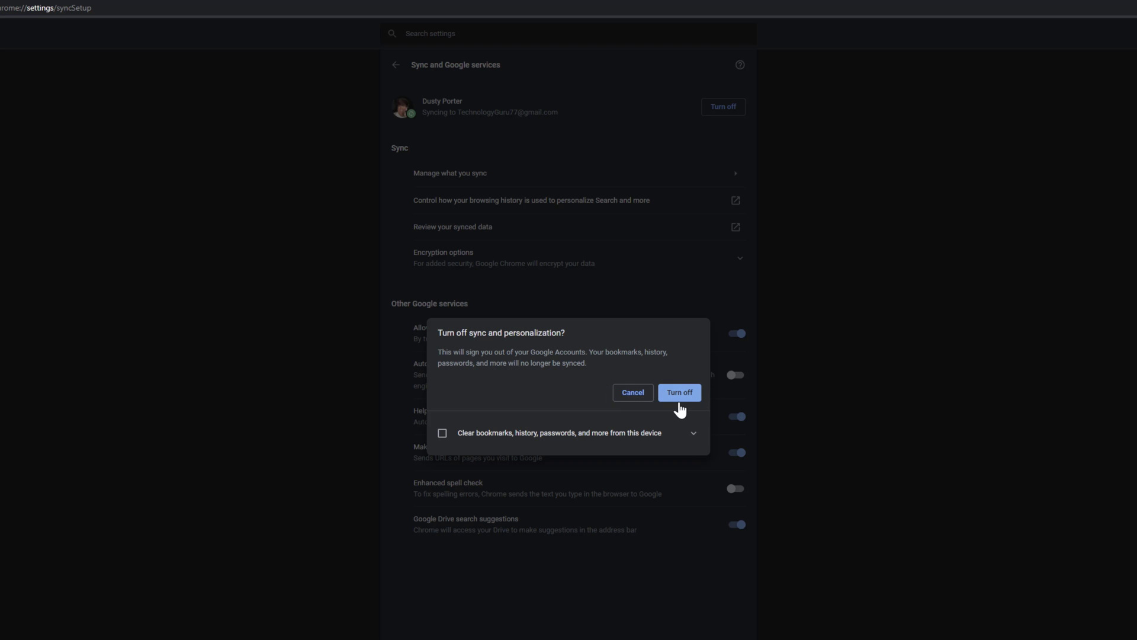
pyautogui.click(632, 392)
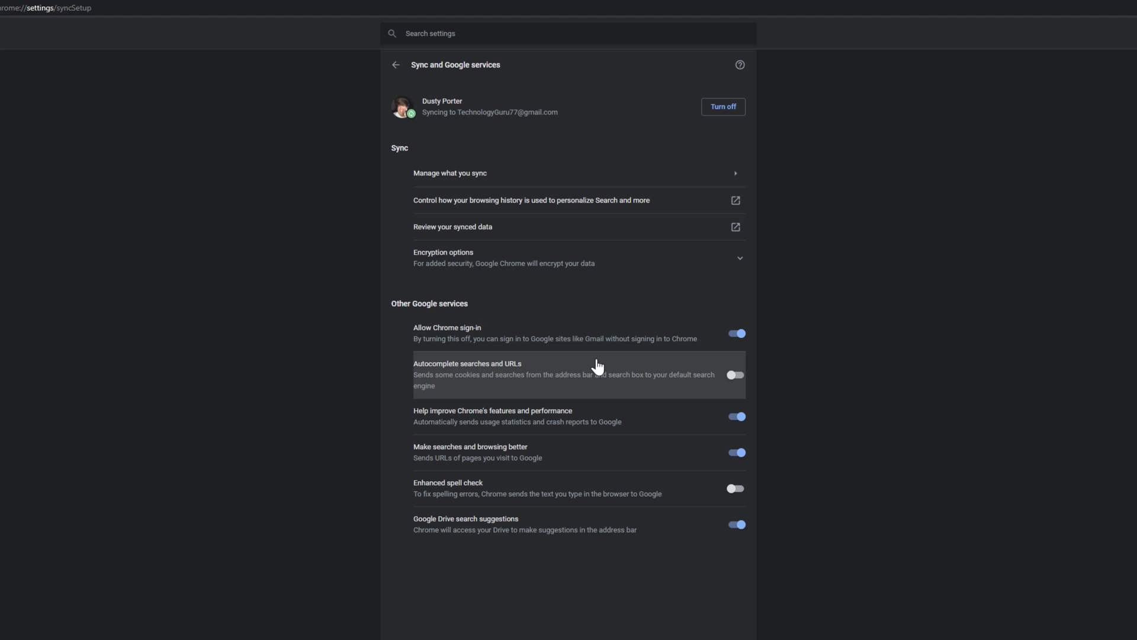
pyautogui.moveTo(592, 363)
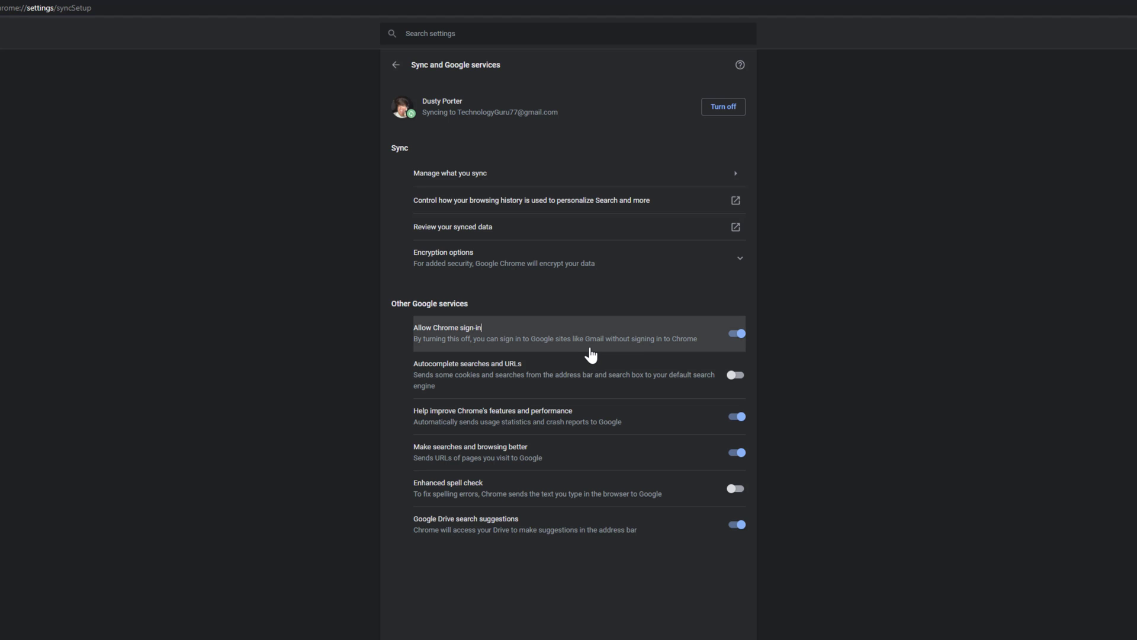
pyautogui.moveTo(587, 367)
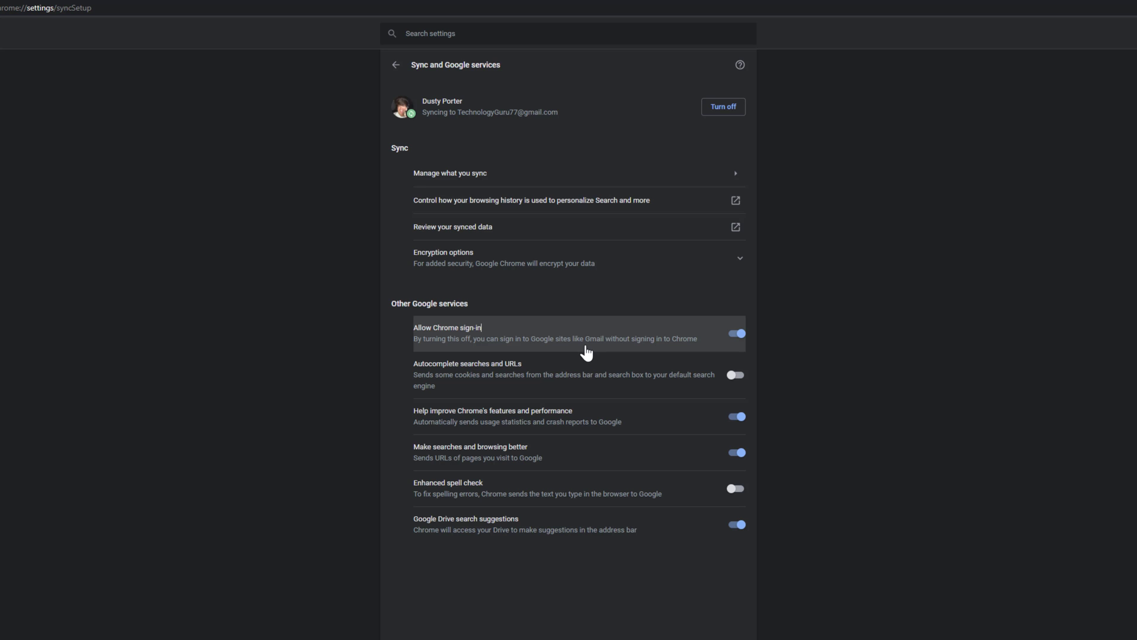